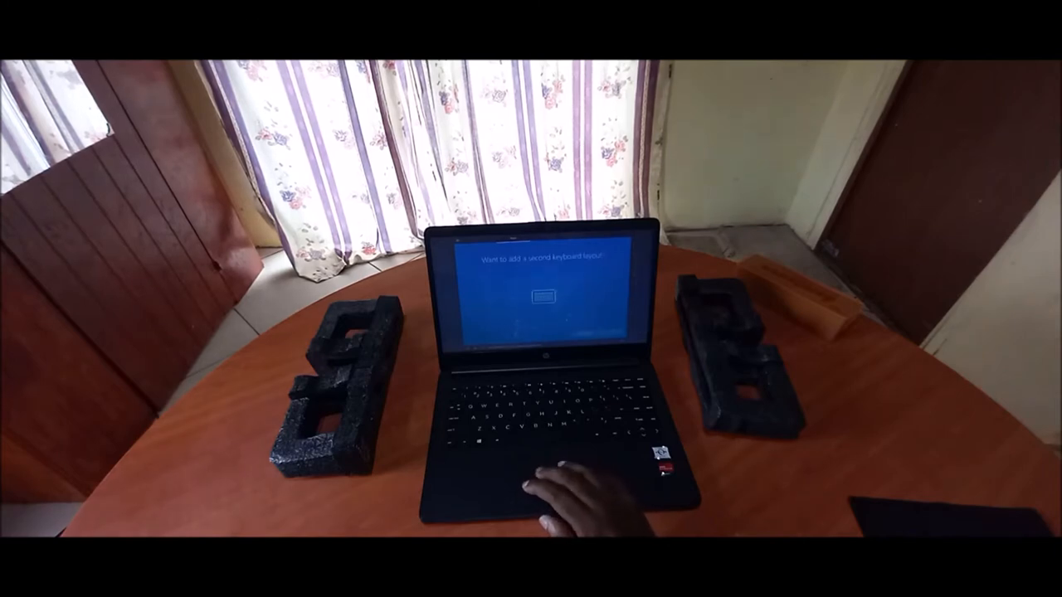
# - Skip adding a second keyboard layout so setup continues to the desktop
pyautogui.click(544, 295)
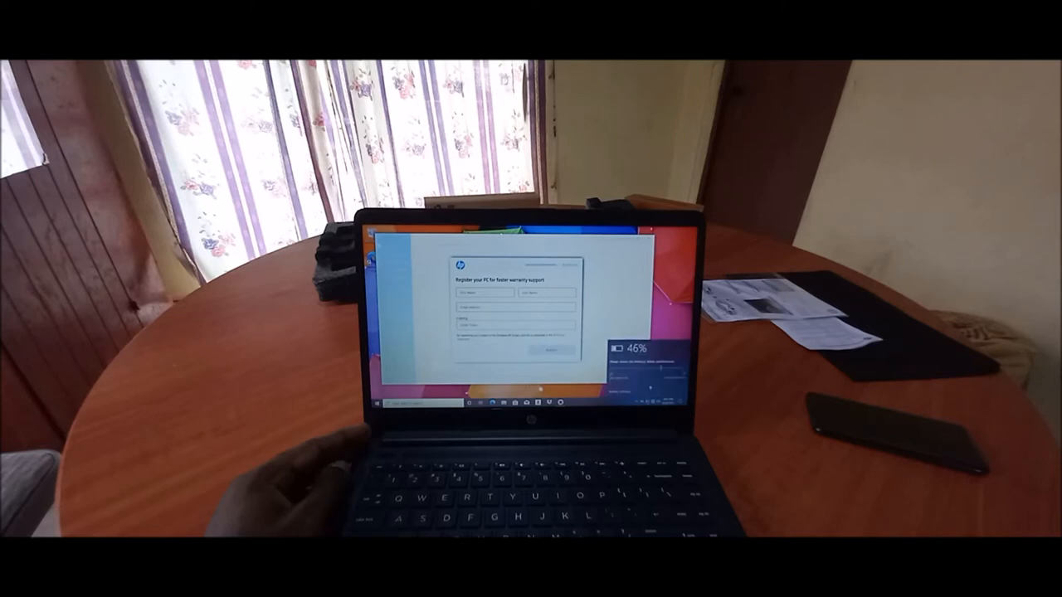
pyautogui.moveTo(249, 414)
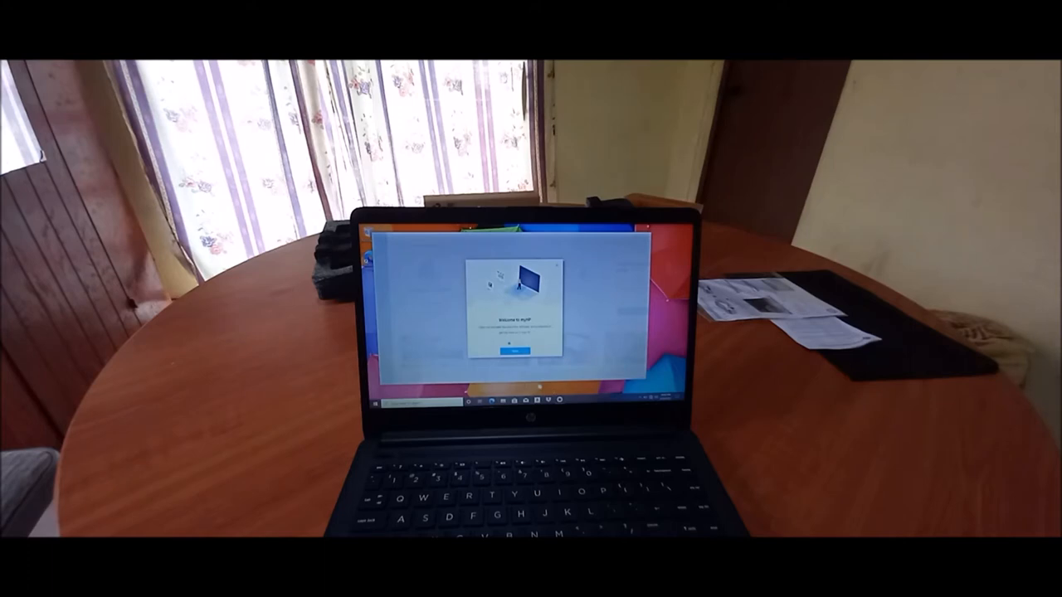
# - Dismiss the myHP welcome screen and launch File Explorer from the taskbar showing This PC
pyautogui.click(515, 355)
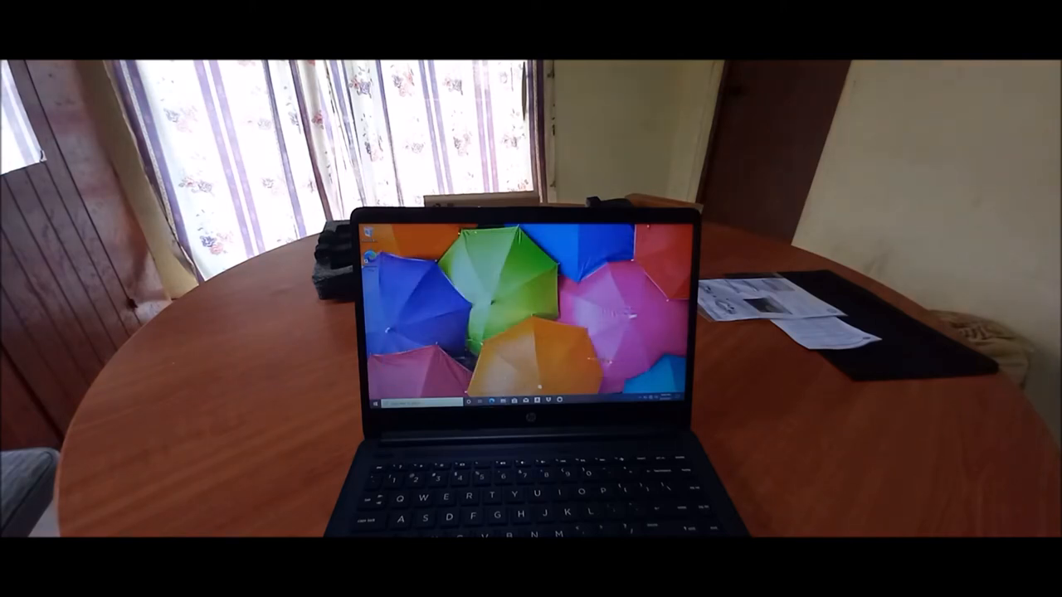
pyautogui.click(521, 403)
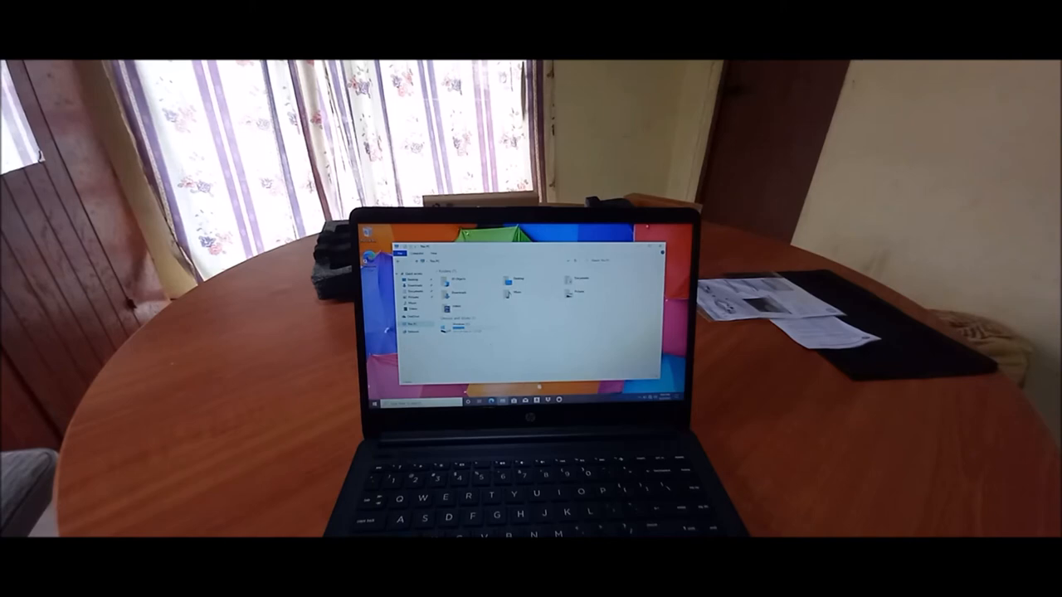
# - Close File Explorer and launch the Camera app with its settings pane
pyautogui.click(378, 405)
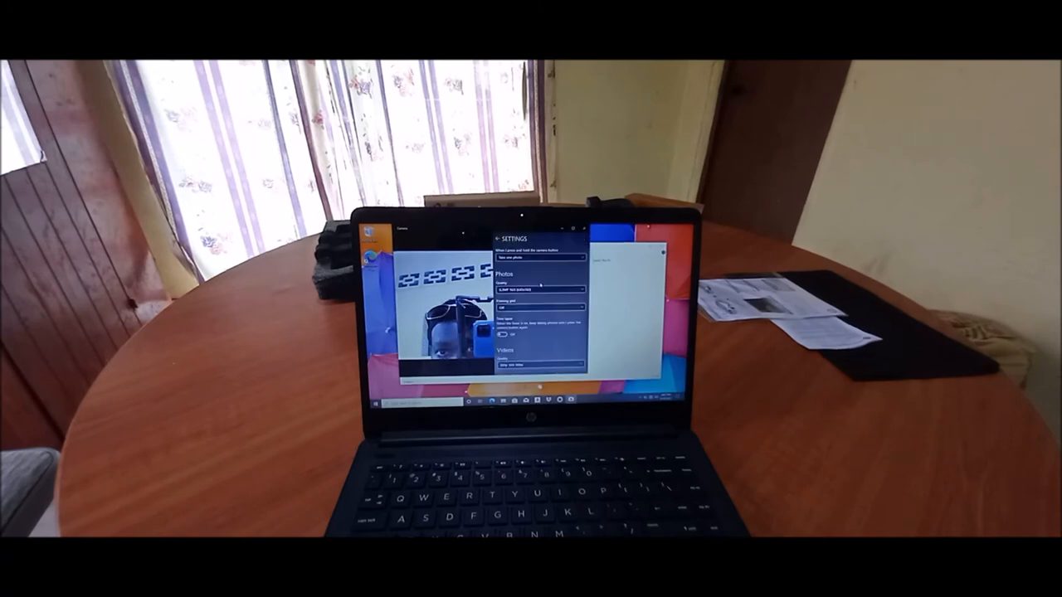
pyautogui.click(537, 286)
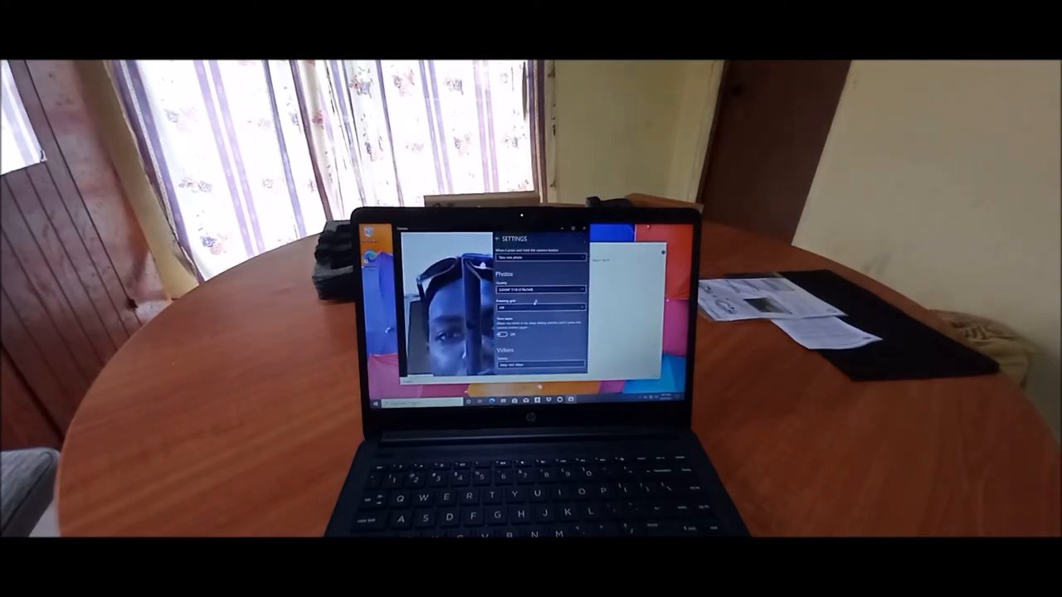
pyautogui.click(538, 288)
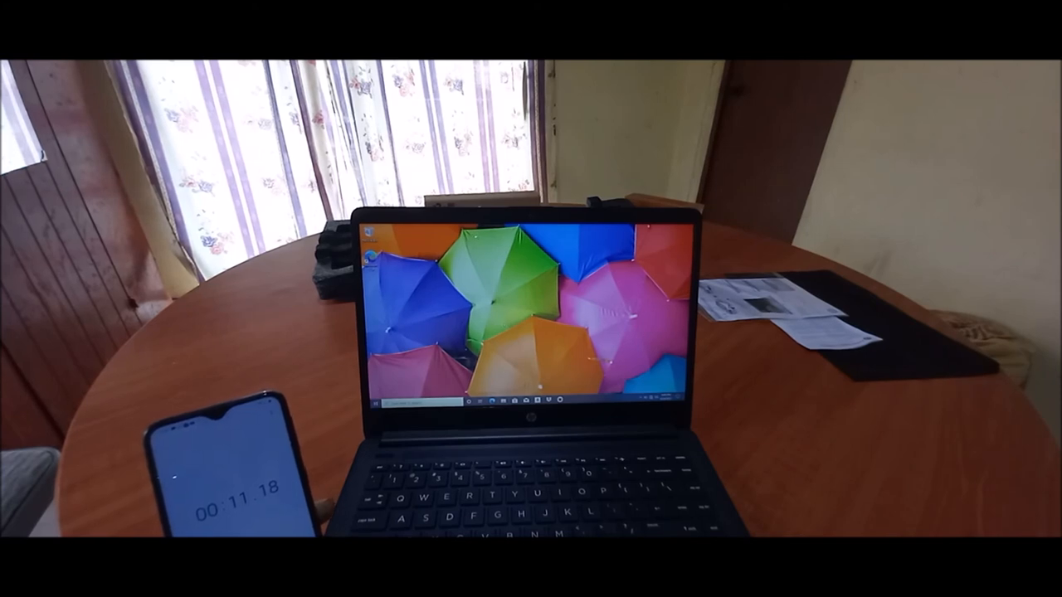
# - Bring up the Start menu from the taskbar to reach the power options
pyautogui.click(364, 404)
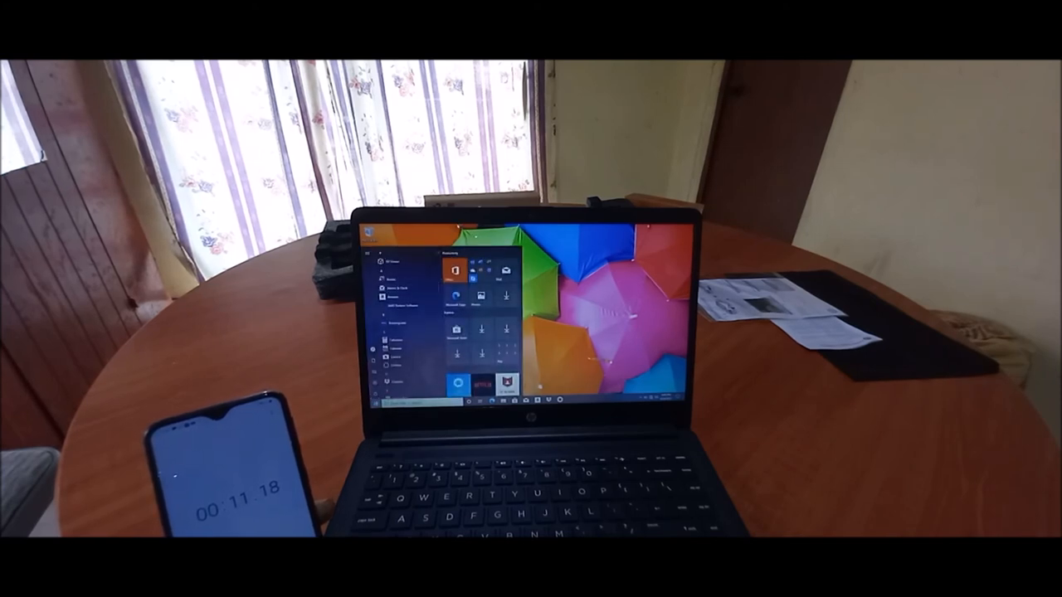